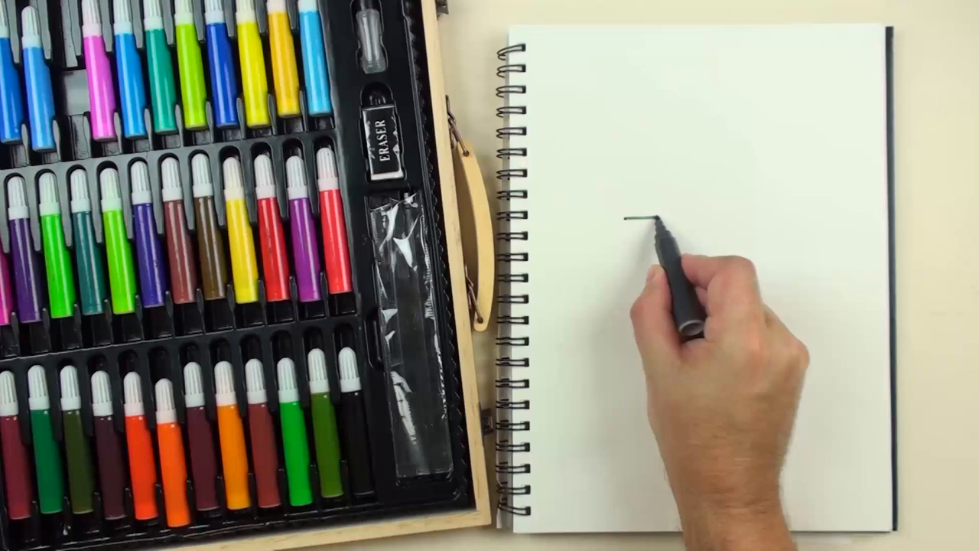
drag(636, 222, 780, 218)
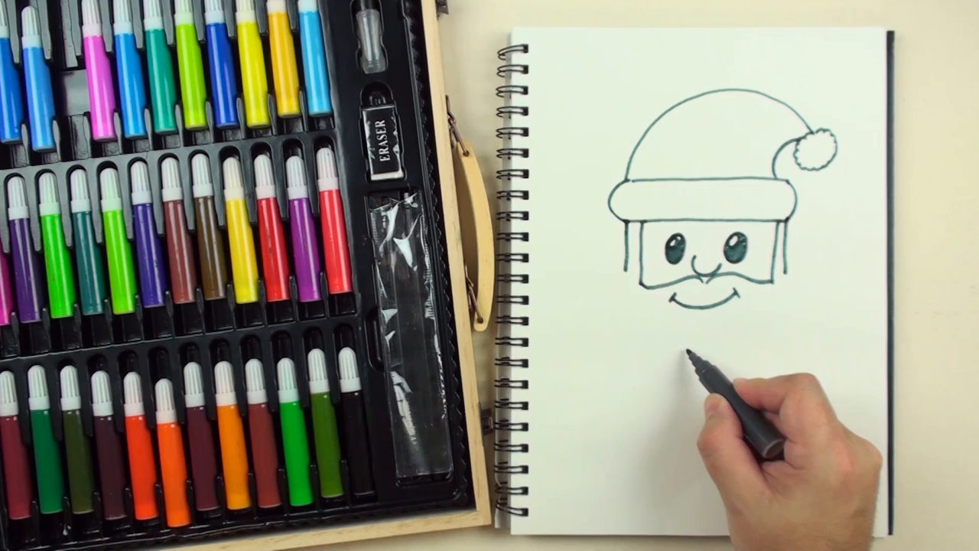
drag(692, 360, 704, 368)
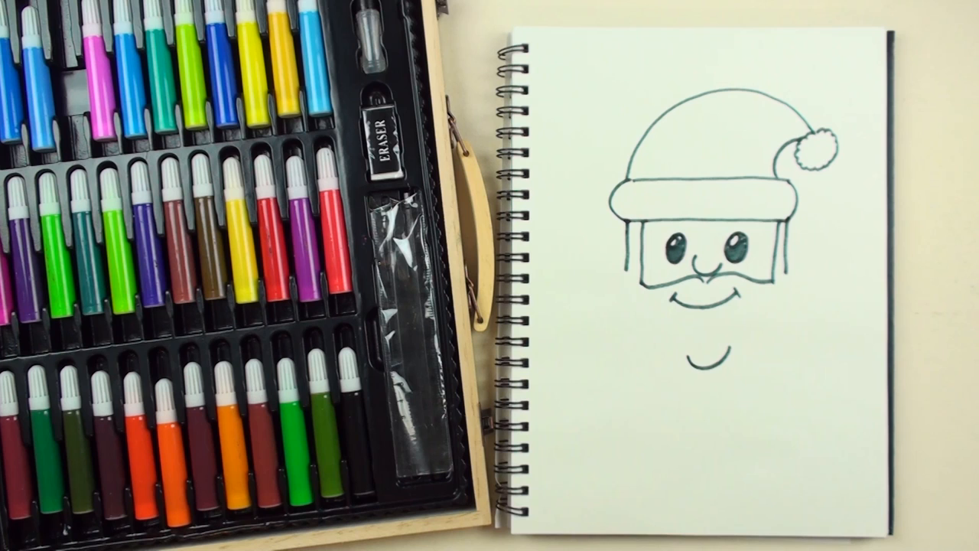